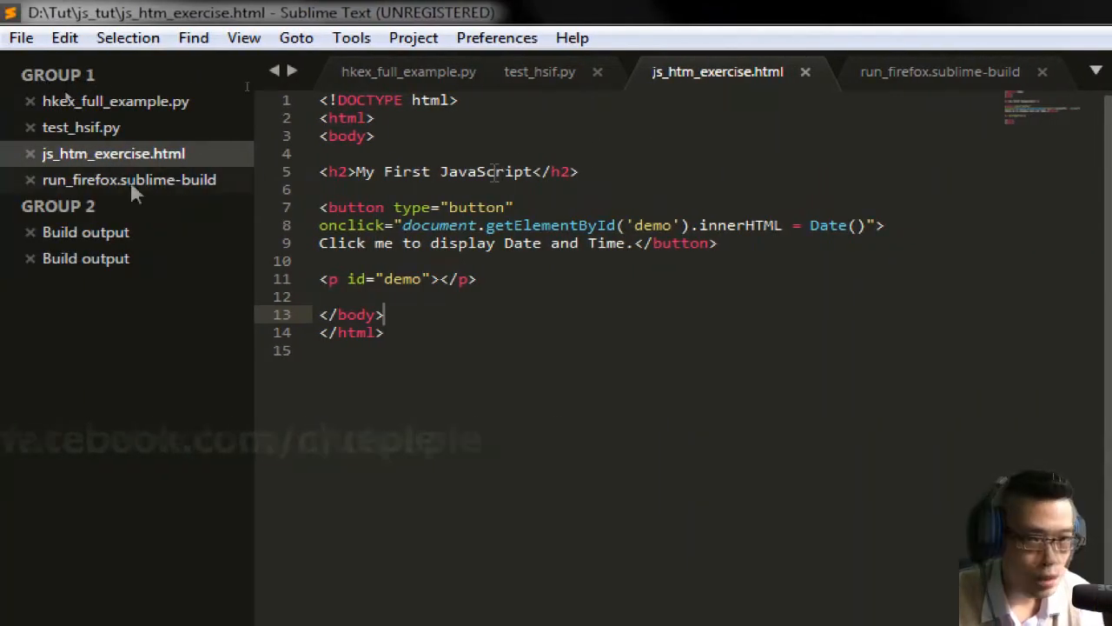
{"action": "mouse_move", "coordinate": [113, 153]}
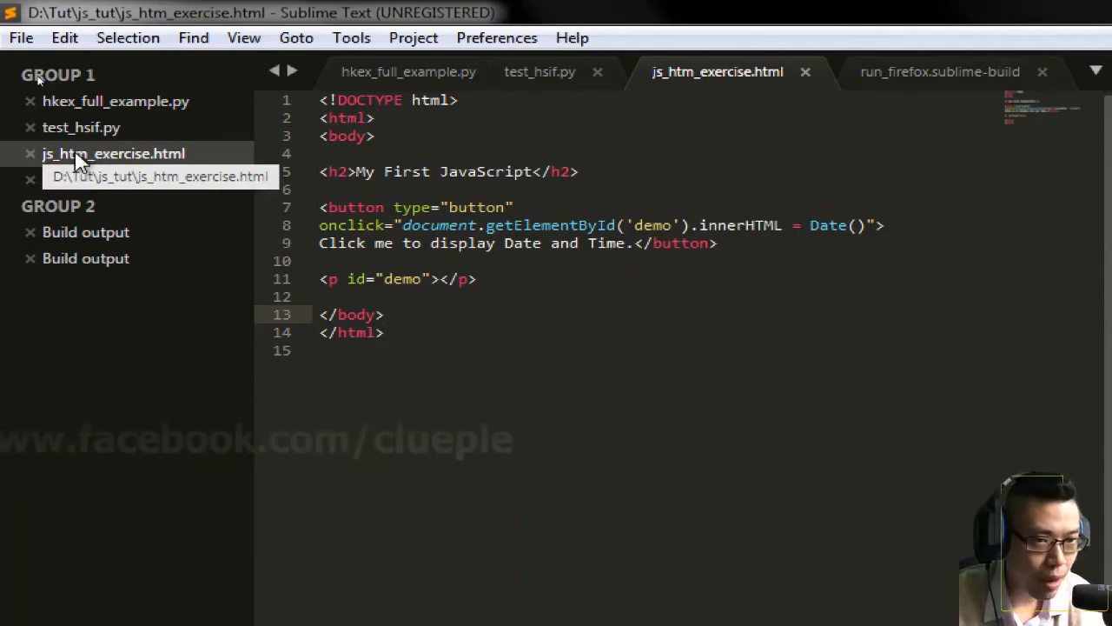
Save the exercise page as new_test_web.html in D:\Tut\js_tut
{"action": "left_click", "coordinate": [21, 37]}
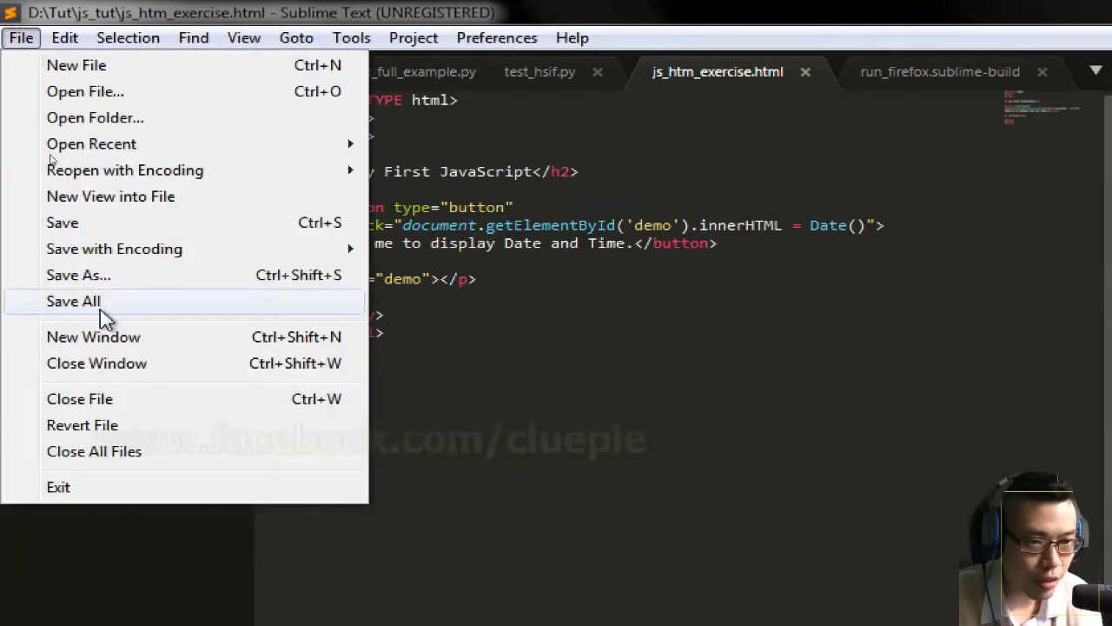
{"action": "left_click", "coordinate": [78, 274]}
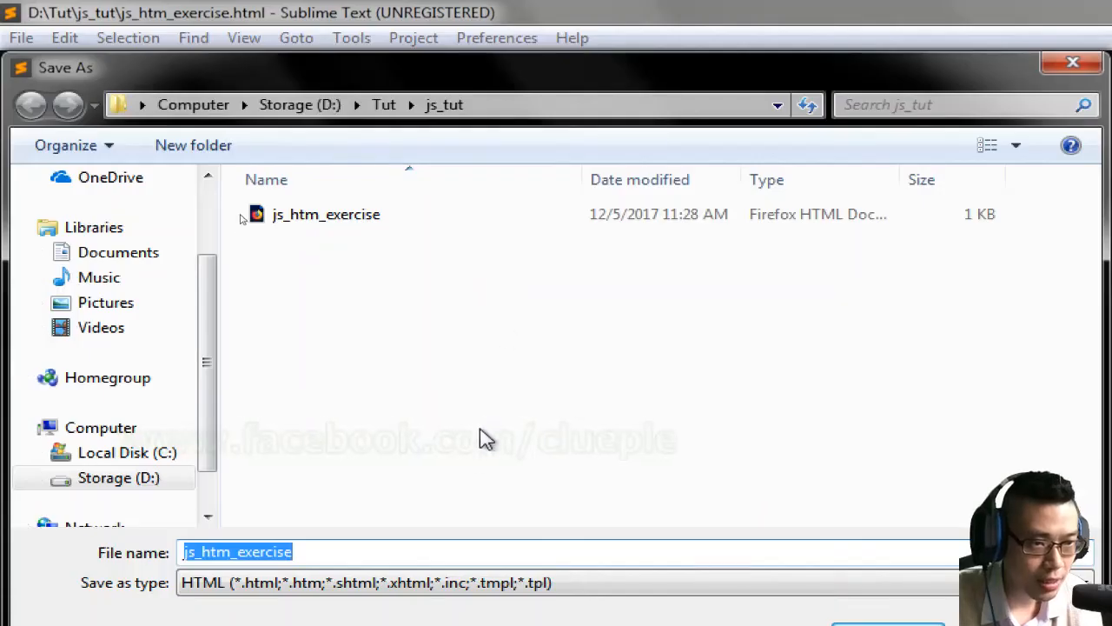
{"action": "type", "text": "new_test_web"}
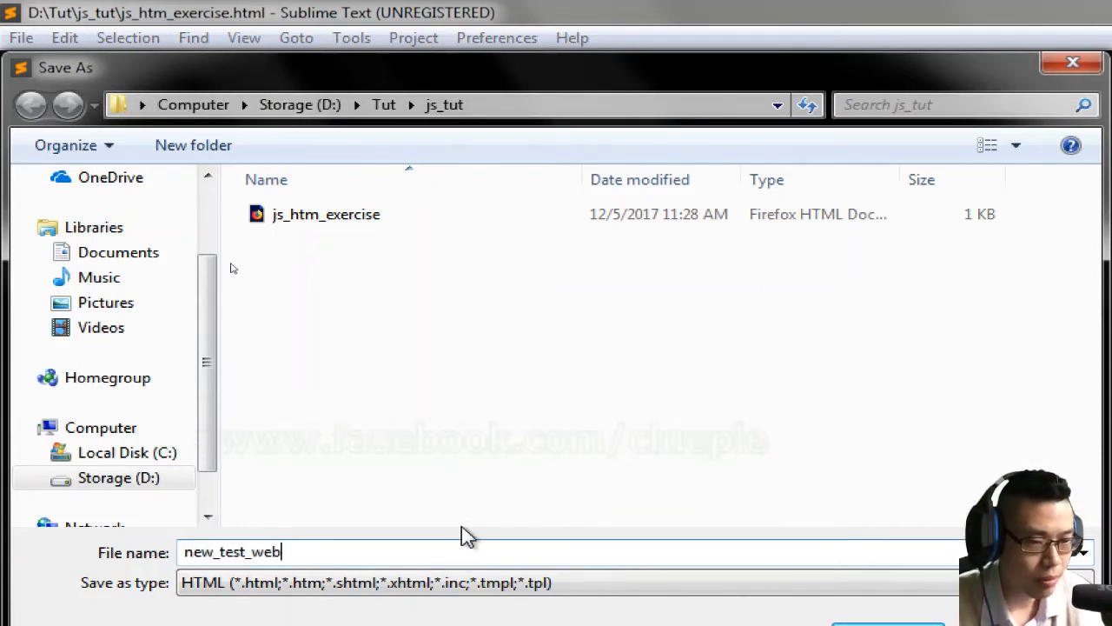
{"action": "type", "text": ".html"}
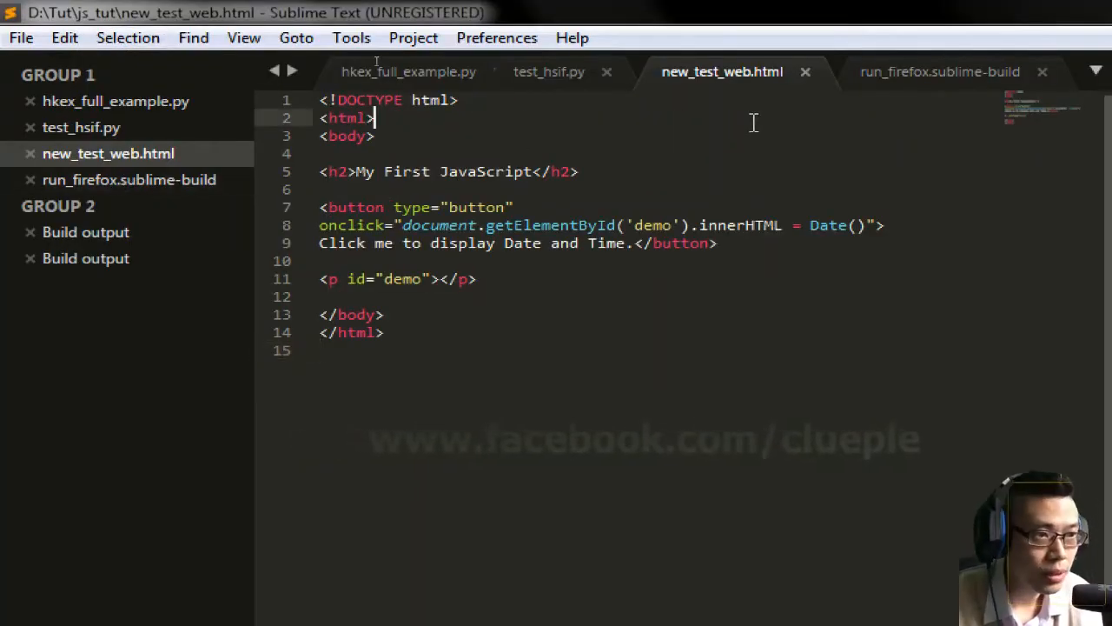
{"action": "mouse_move", "coordinate": [351, 38]}
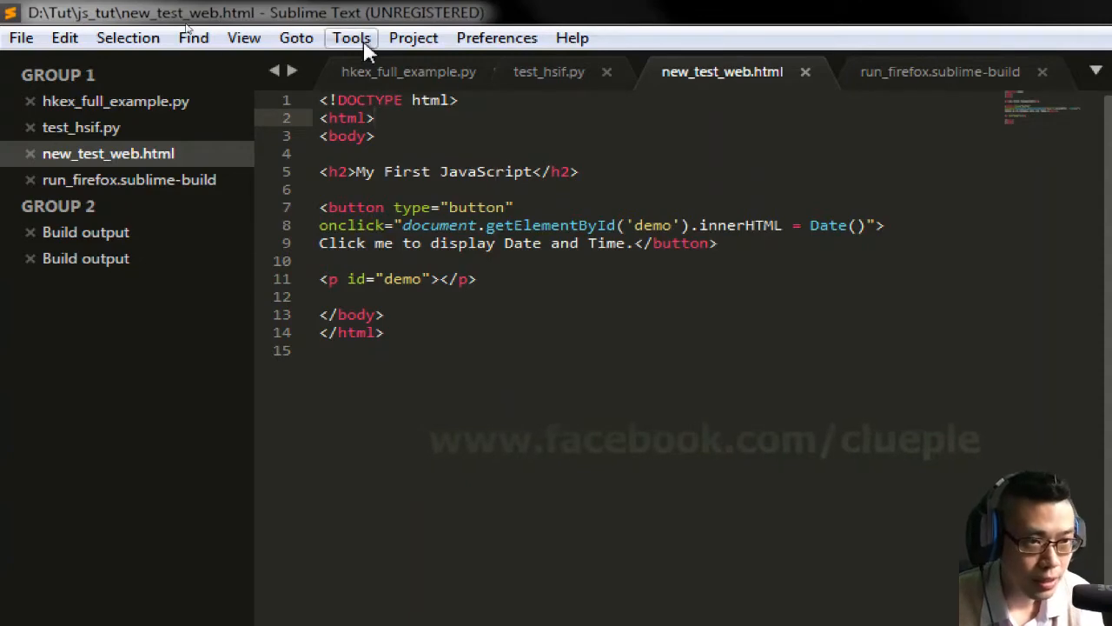
Create a new build system file from Tools > Build System
{"action": "left_click", "coordinate": [352, 37]}
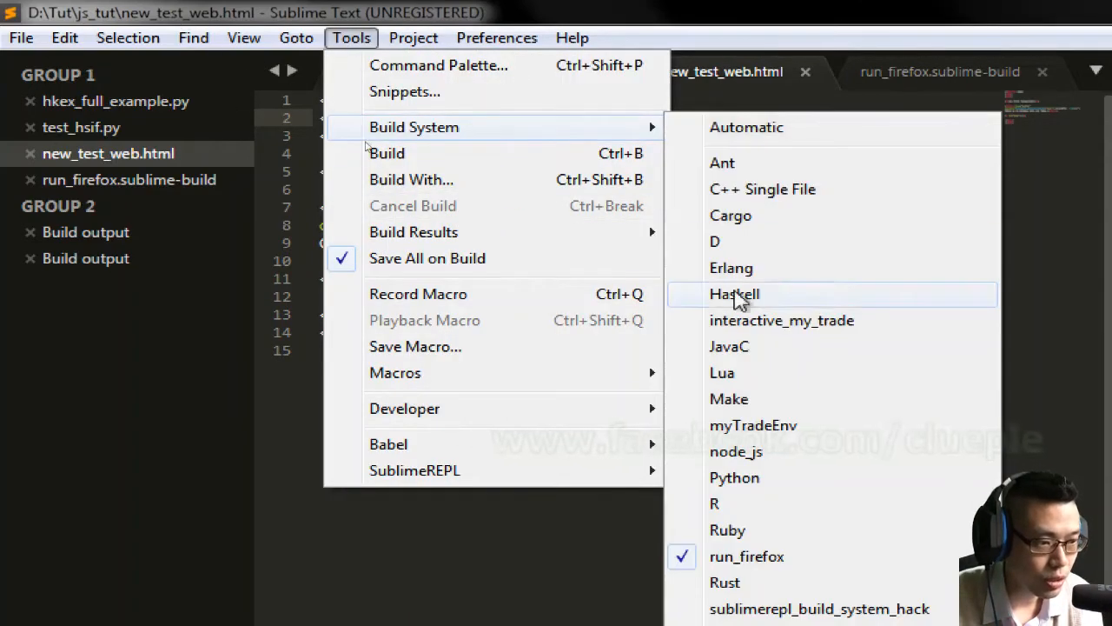
{"action": "scroll", "scroll_direction": "down", "scroll_amount": 3}
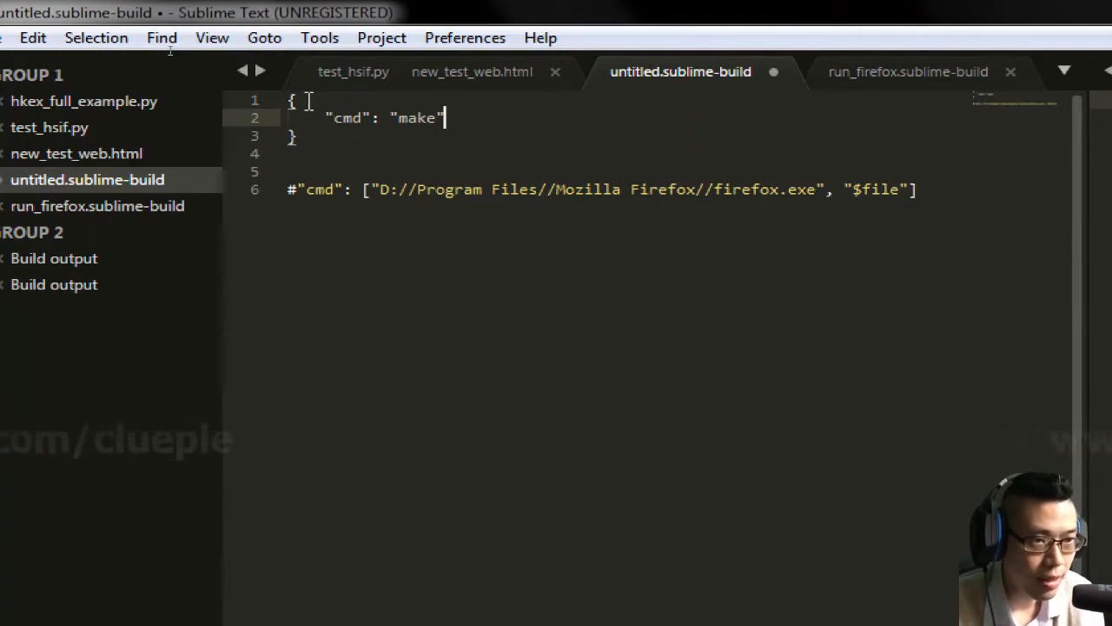
Replace the default "make" command with ["path of your browser", "$file"]
{"action": "double_click", "coordinate": [418, 117]}
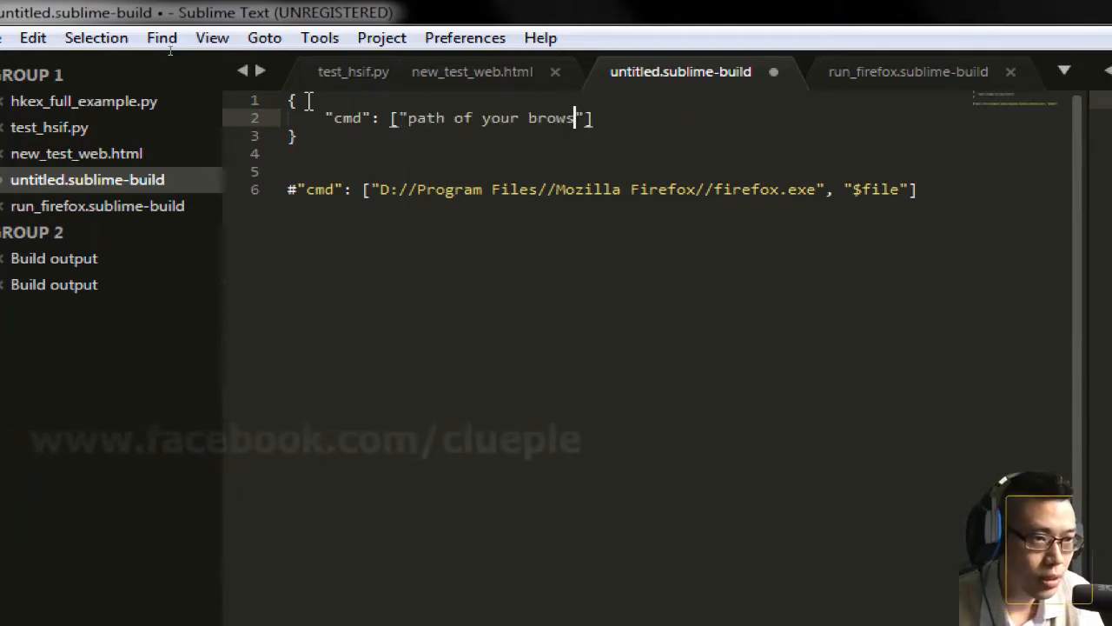
{"action": "type", "text": "er\","}
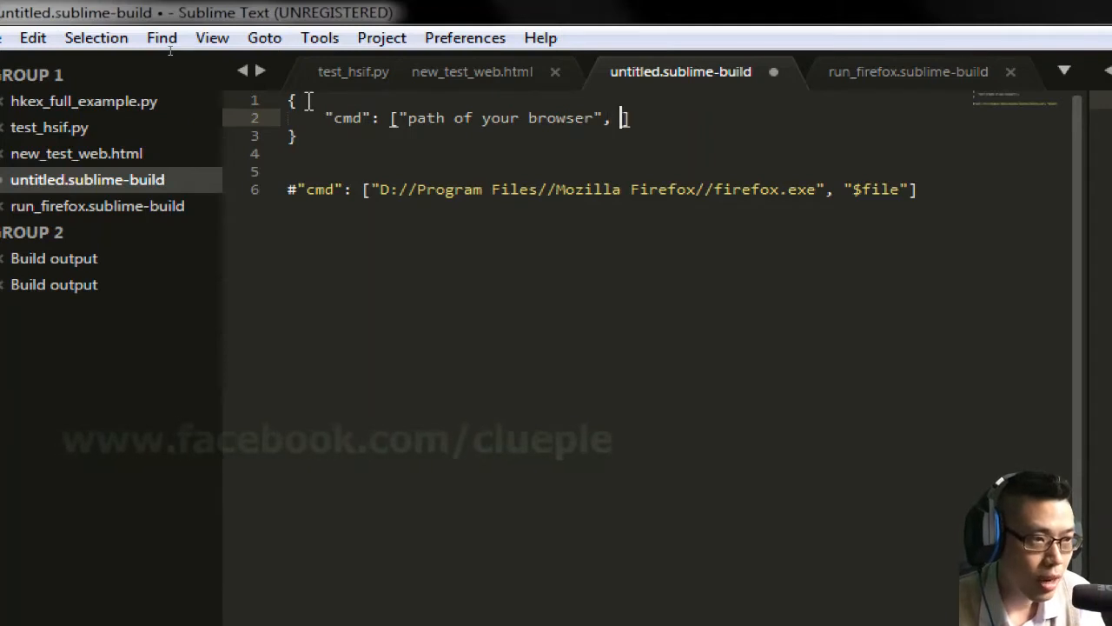
{"action": "type", "text": "file"}
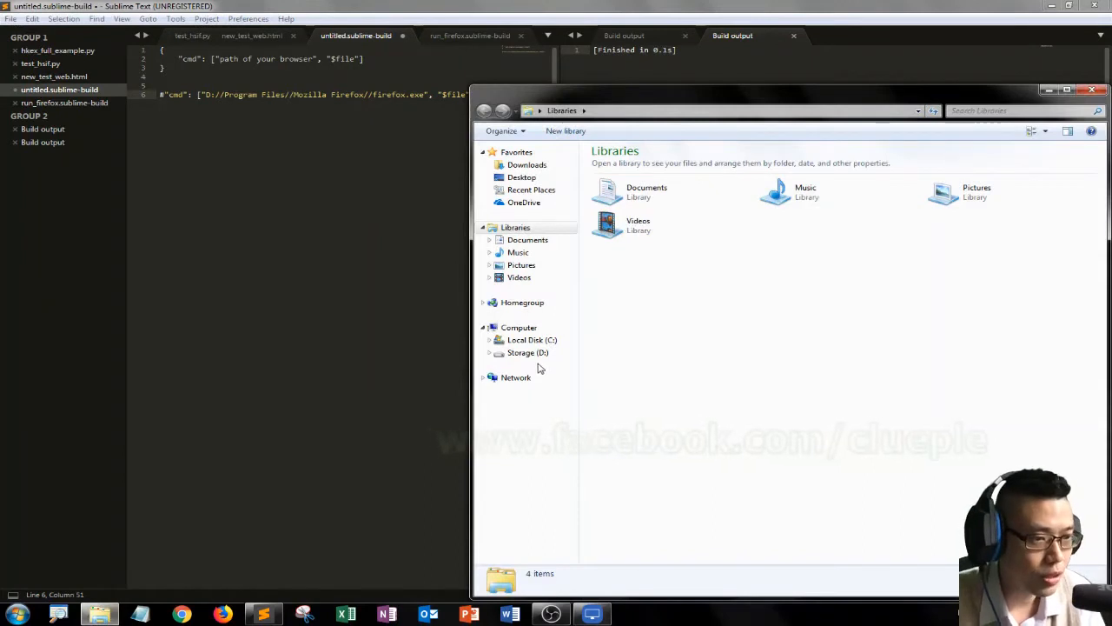
Locate firefox in D:\Program Files\Mozilla Firefox and view its properties
{"action": "left_click", "coordinate": [529, 352]}
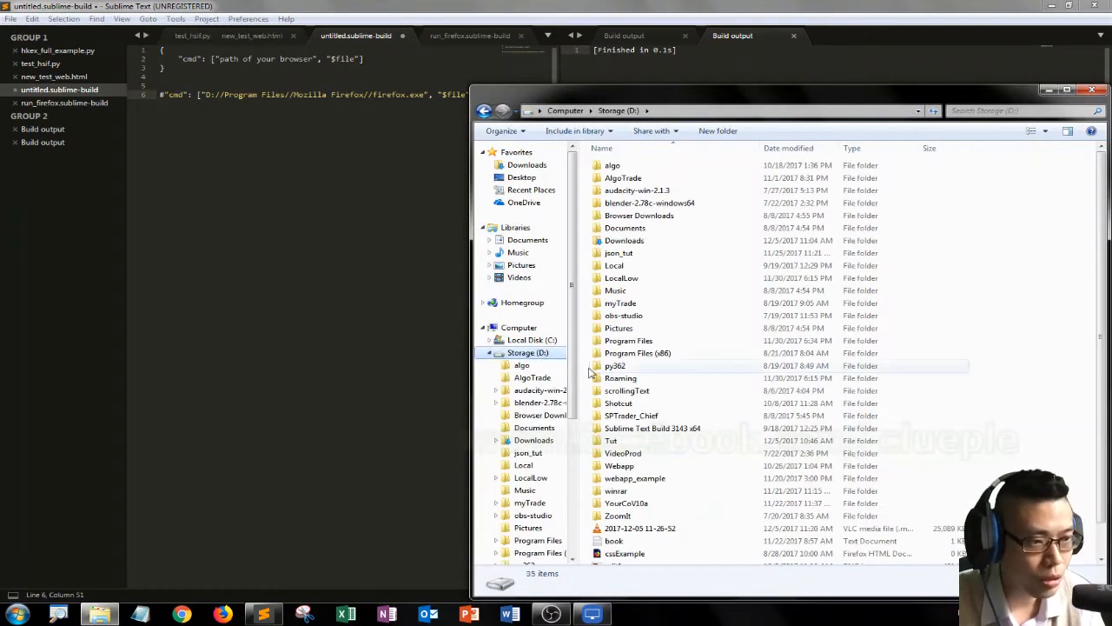
{"action": "mouse_move", "coordinate": [620, 378]}
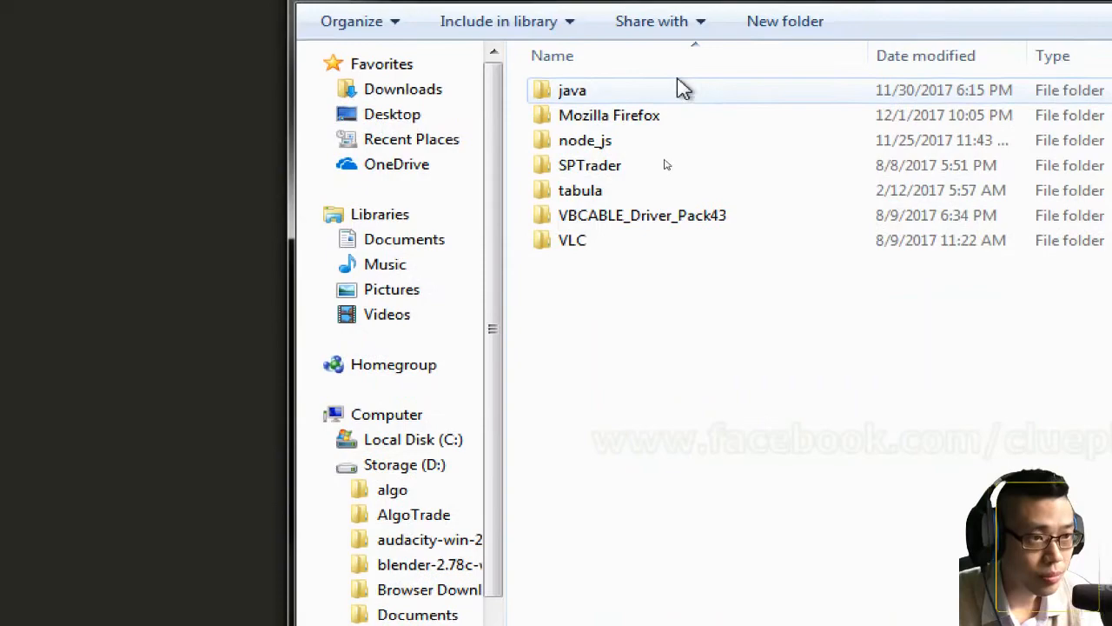
{"action": "left_click", "coordinate": [608, 114]}
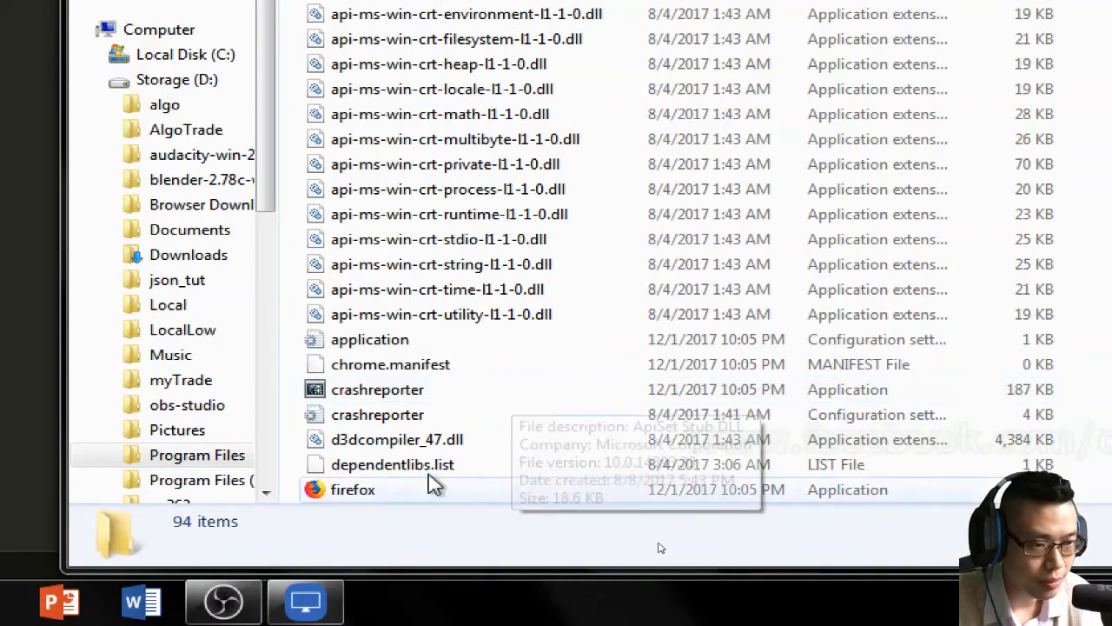
{"action": "left_click", "coordinate": [352, 489]}
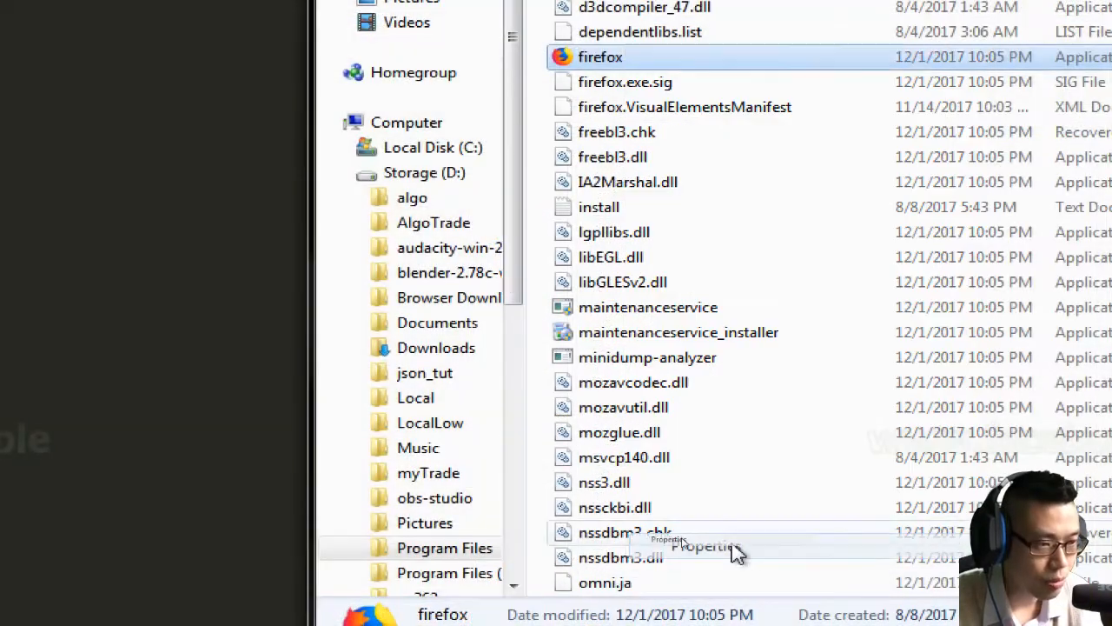
{"action": "left_click", "coordinate": [704, 545]}
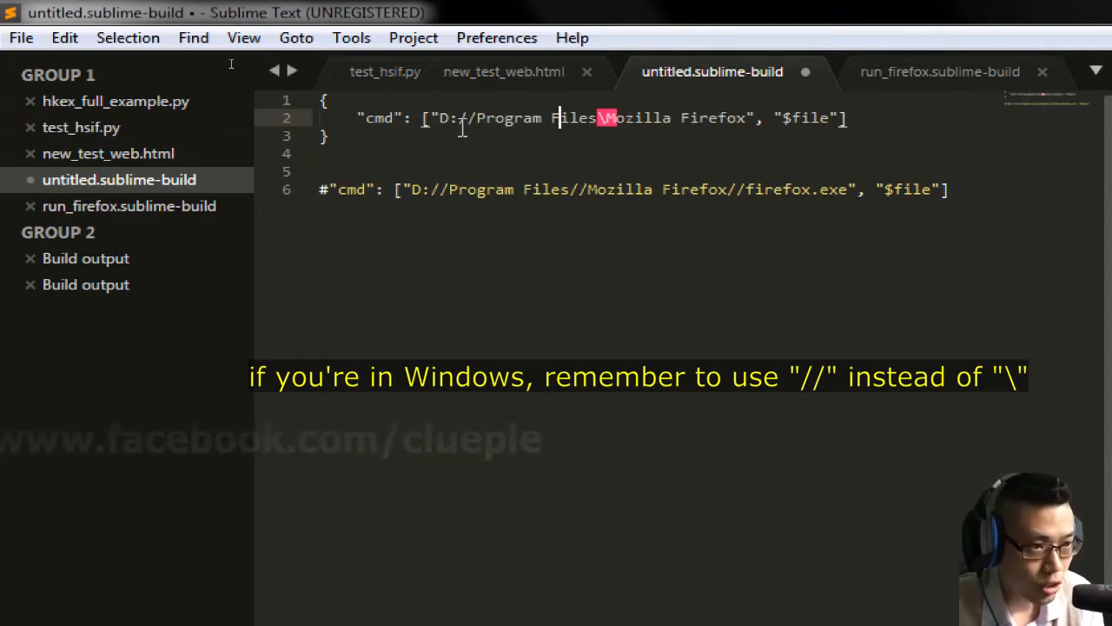
Change the path to D://Program Files//Mozilla Firefox//firefox.exe and save the build file
{"action": "key", "text": "Backspace"}
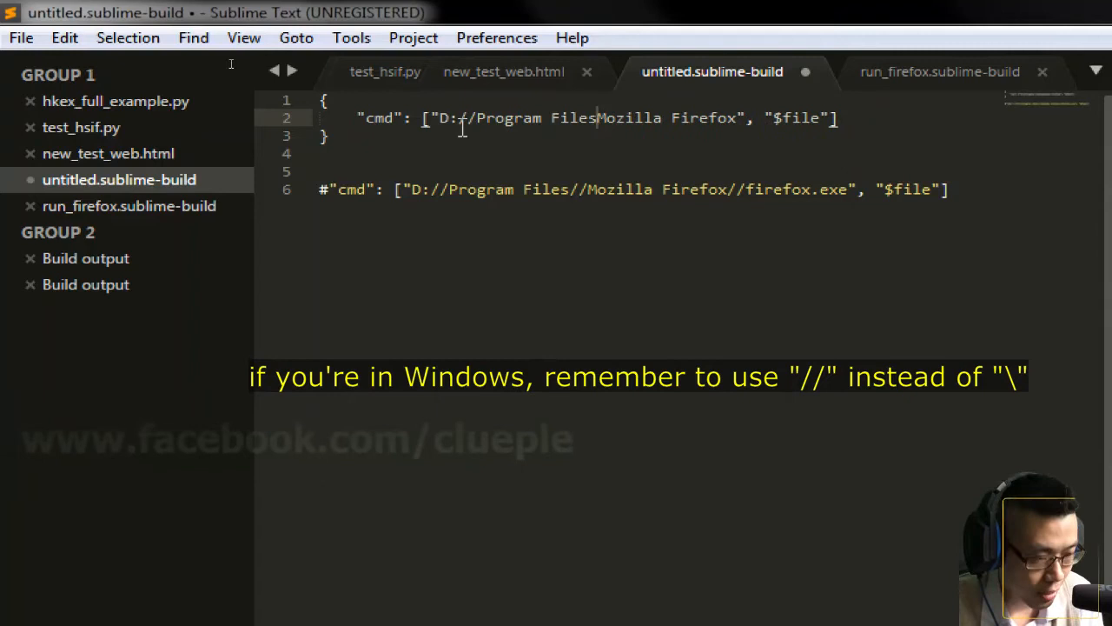
{"action": "type", "text": "//firefox."}
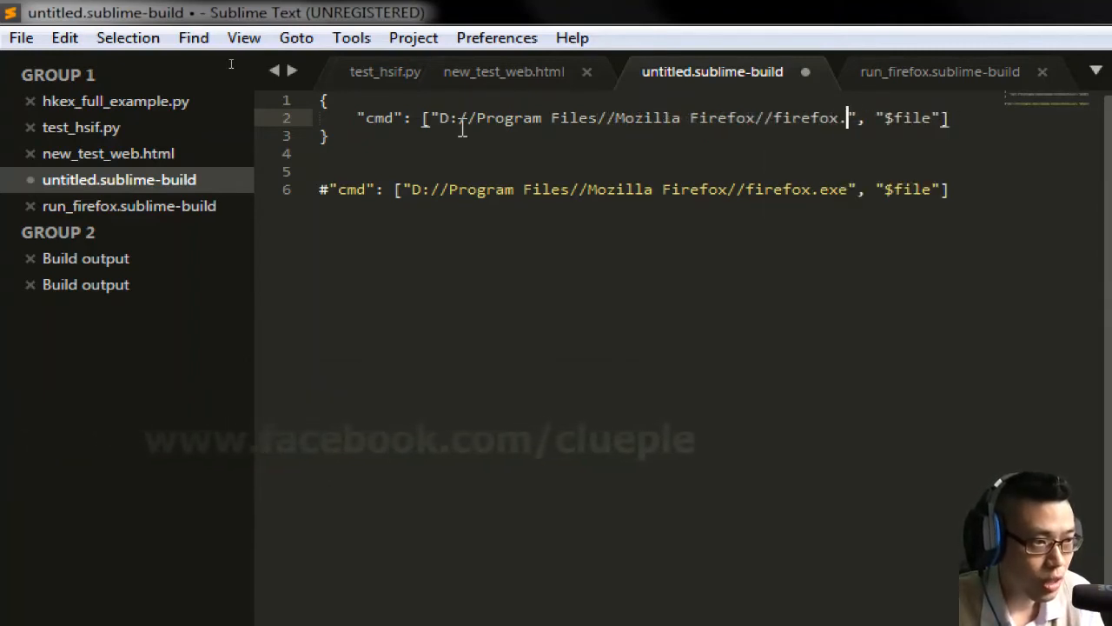
{"action": "key", "text": "ctrl+s"}
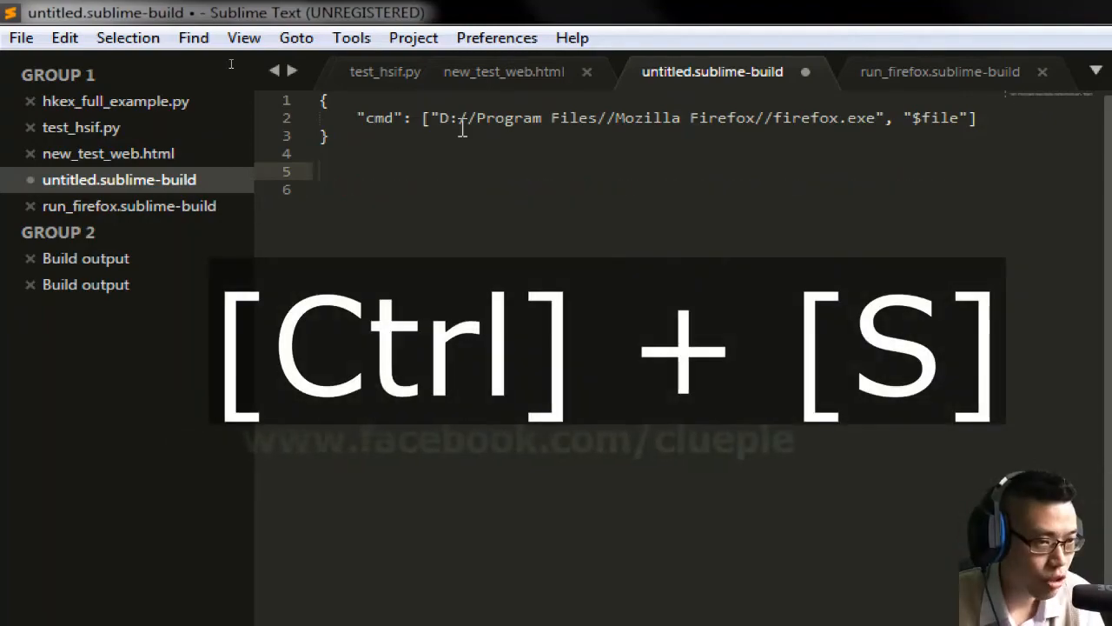
{"action": "key", "text": "ctrl+s"}
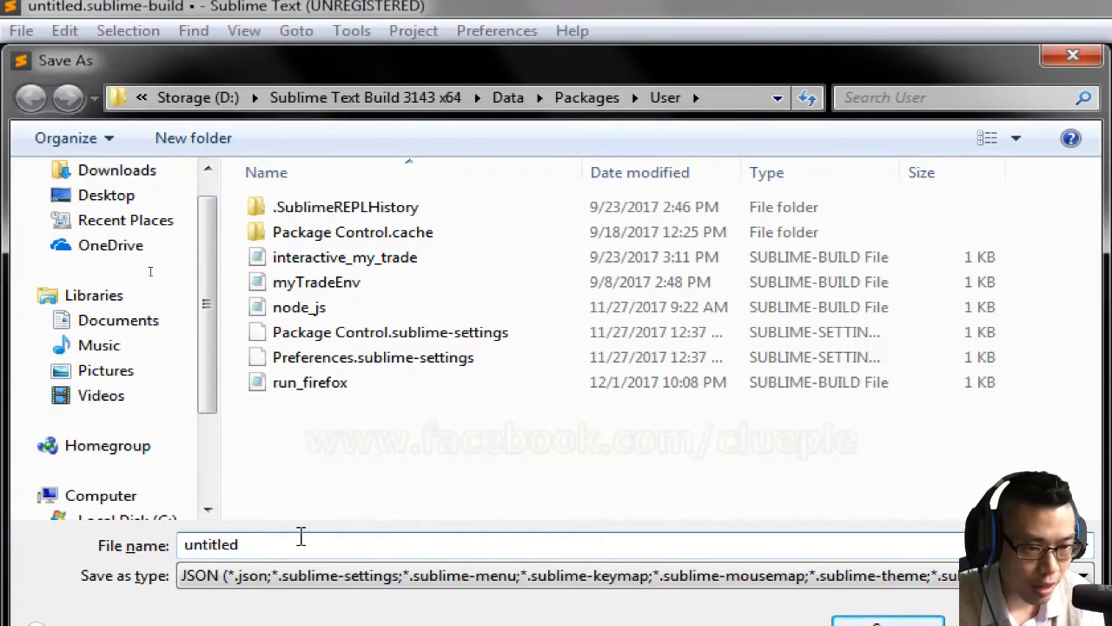
Name the build file test_firefox.sublime-build in Packages\User
{"action": "type", "text": "te"}
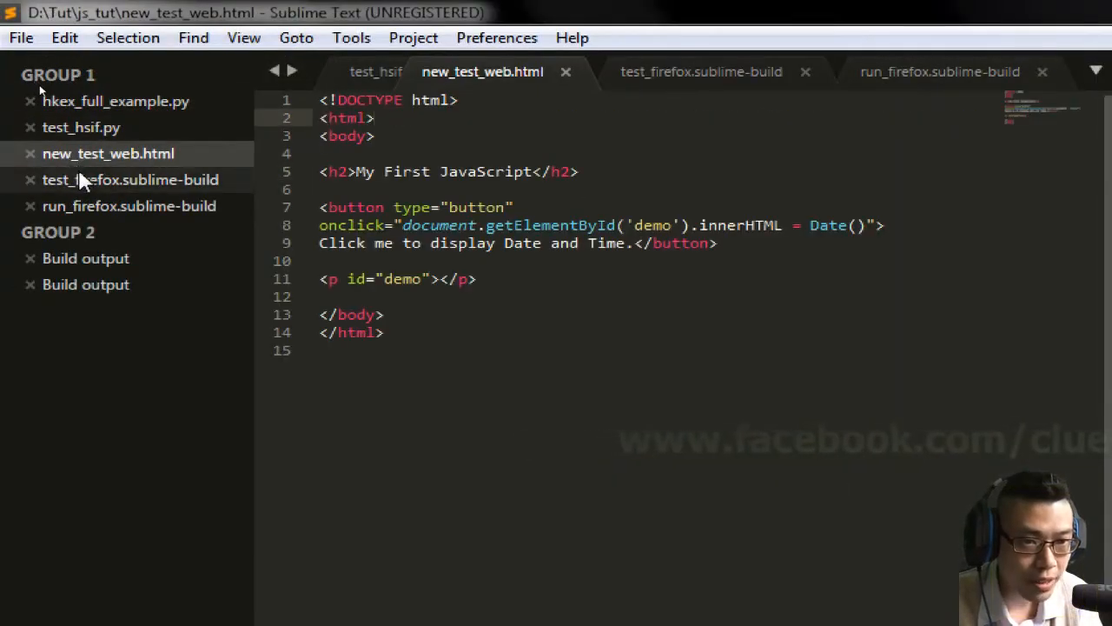
Select test_firefox as the build system for new_test_web.html and build it
{"action": "left_click", "coordinate": [701, 71]}
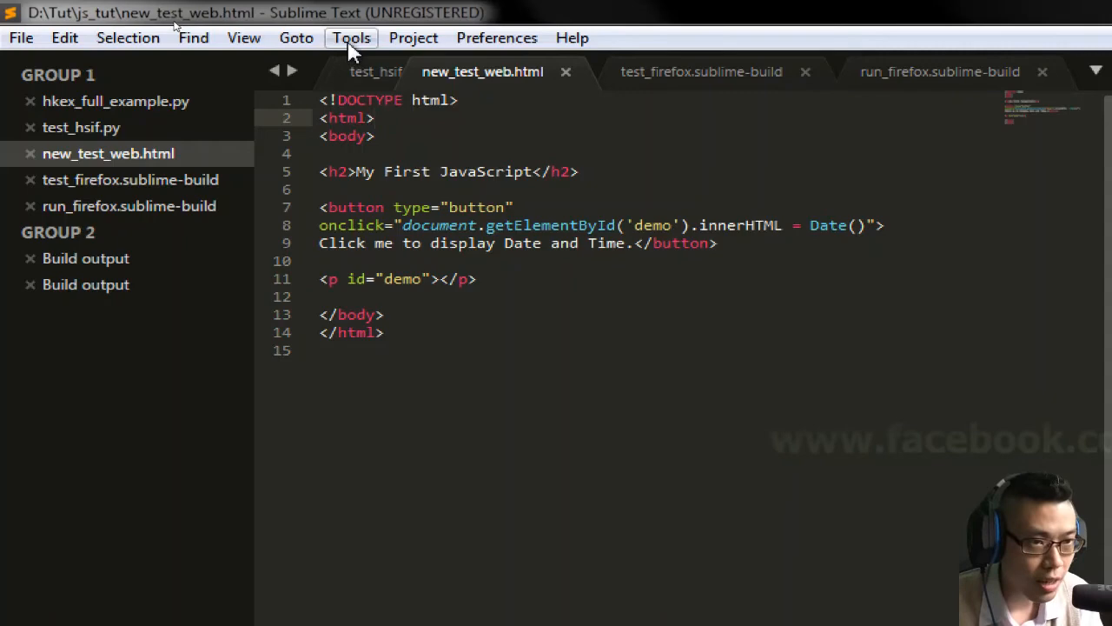
{"action": "left_click", "coordinate": [351, 37]}
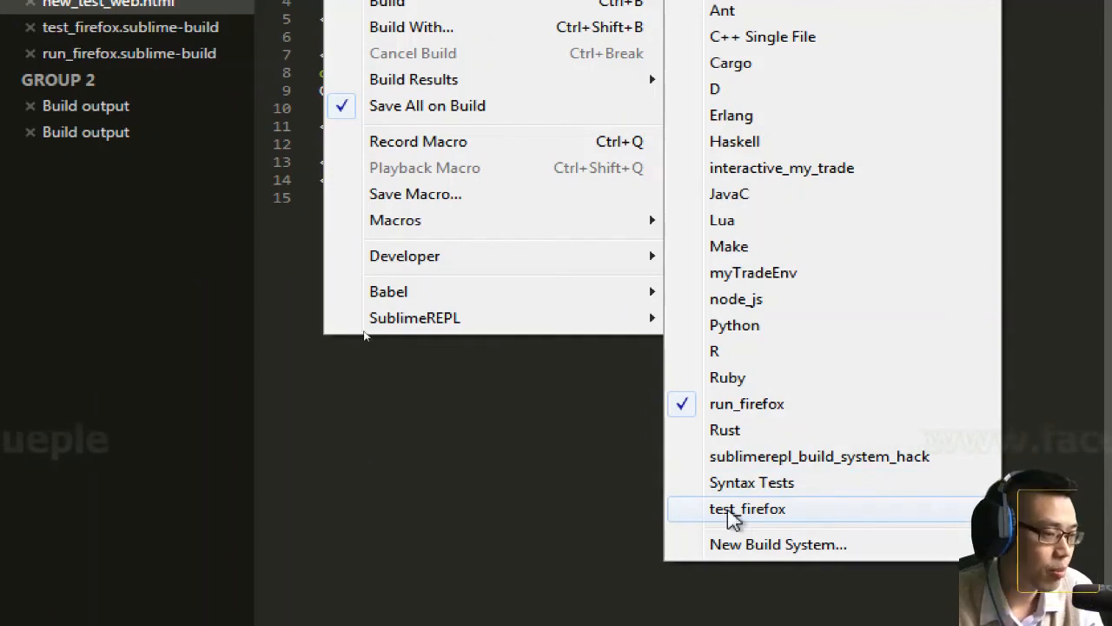
{"action": "left_click", "coordinate": [747, 508]}
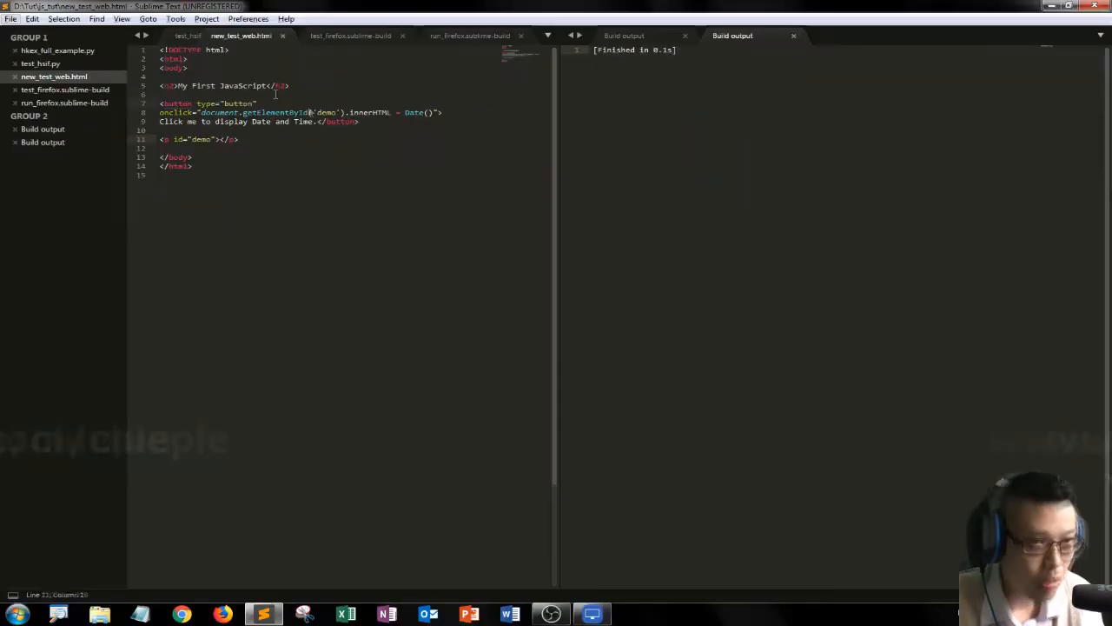
Click the "Click me to display Date and Time." button in Firefox
{"action": "left_click", "coordinate": [351, 37]}
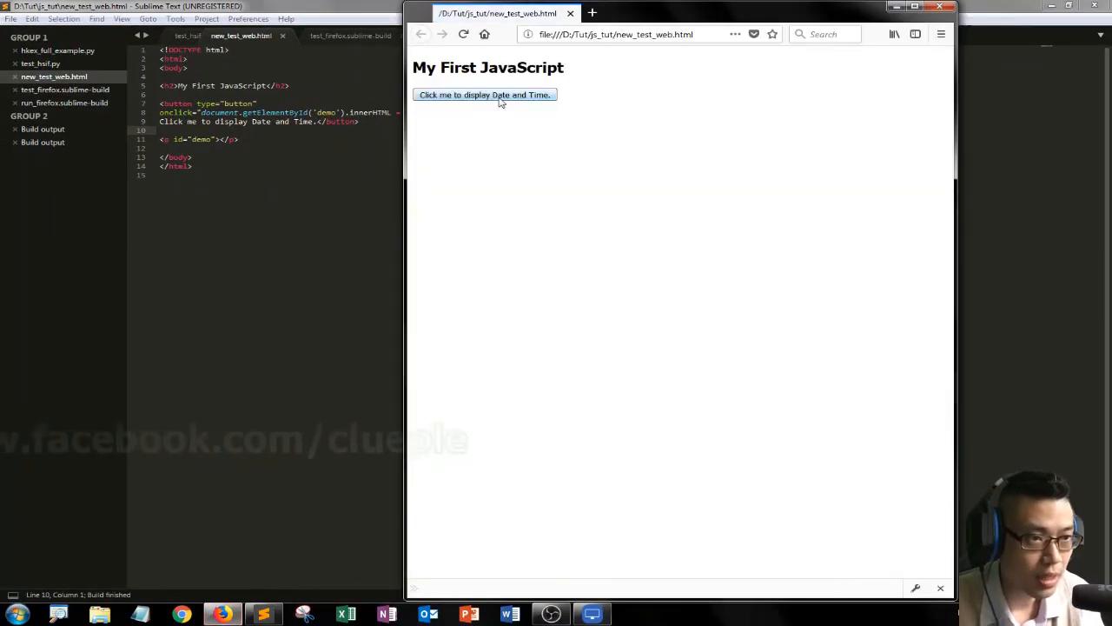
{"action": "left_click", "coordinate": [484, 95]}
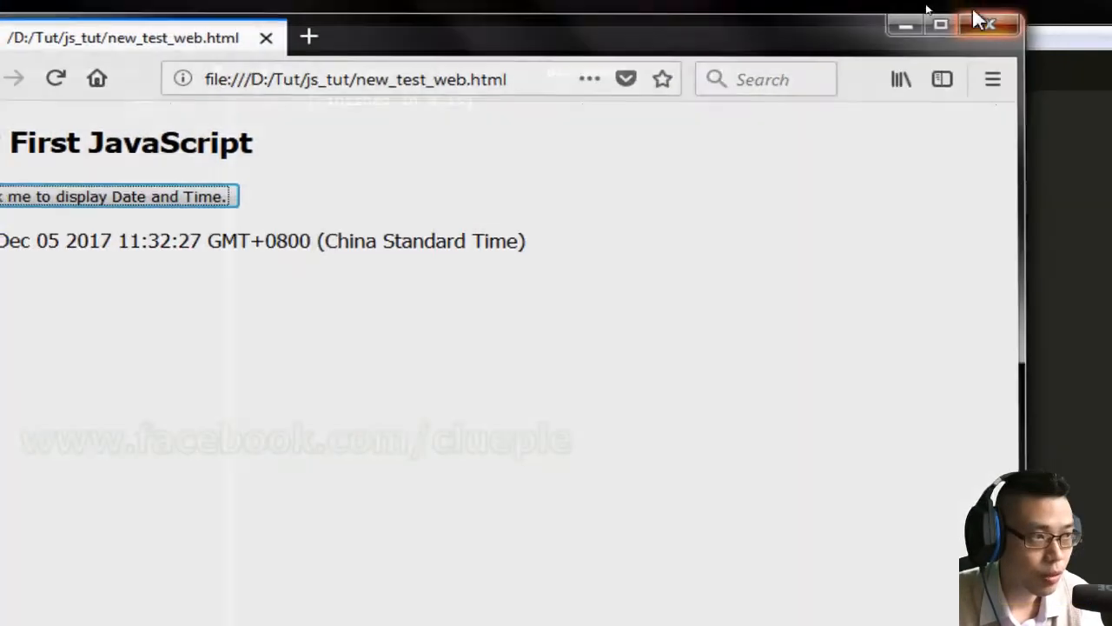